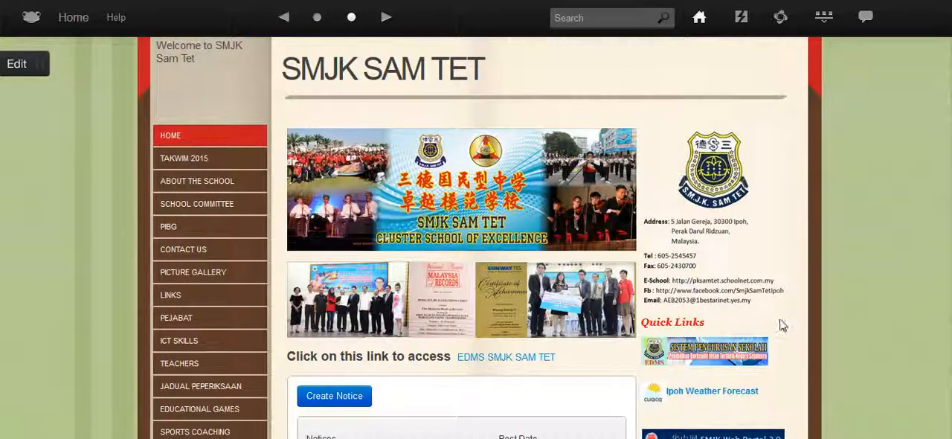
{"action": "mouse_move", "coordinate": [877, 250]}
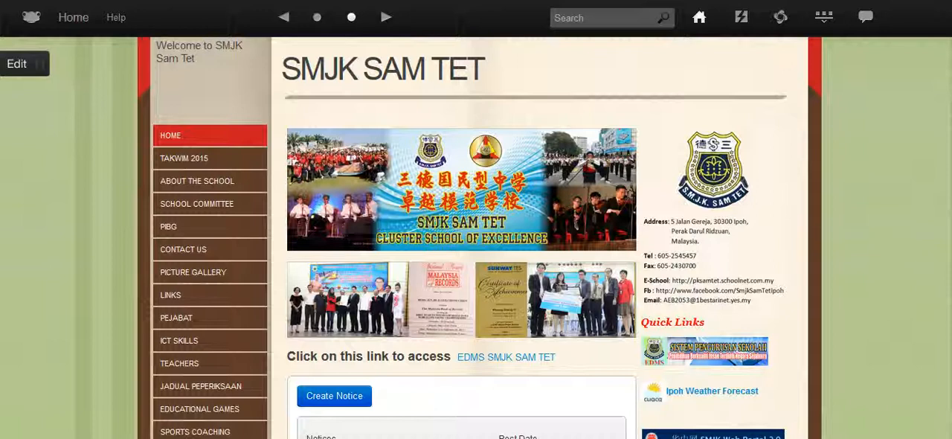
Step: Show the Form 4 subject-site list and scroll down towards PJK Tingkatan 4
{"action": "scroll", "scroll_direction": "down", "scroll_amount": 3}
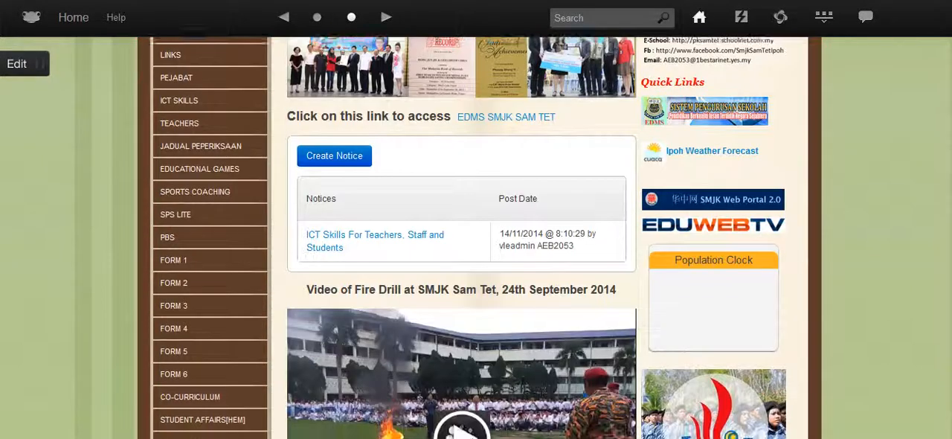
{"action": "scroll", "scroll_direction": "down", "scroll_amount": 3}
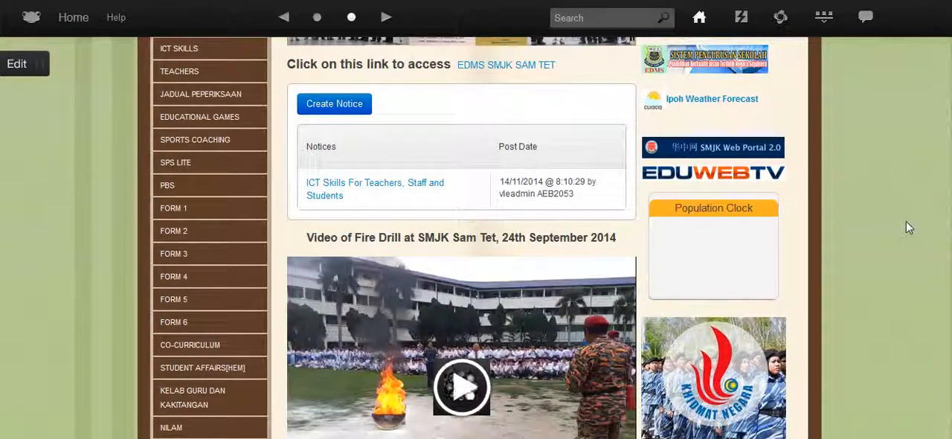
{"action": "mouse_move", "coordinate": [85, 256]}
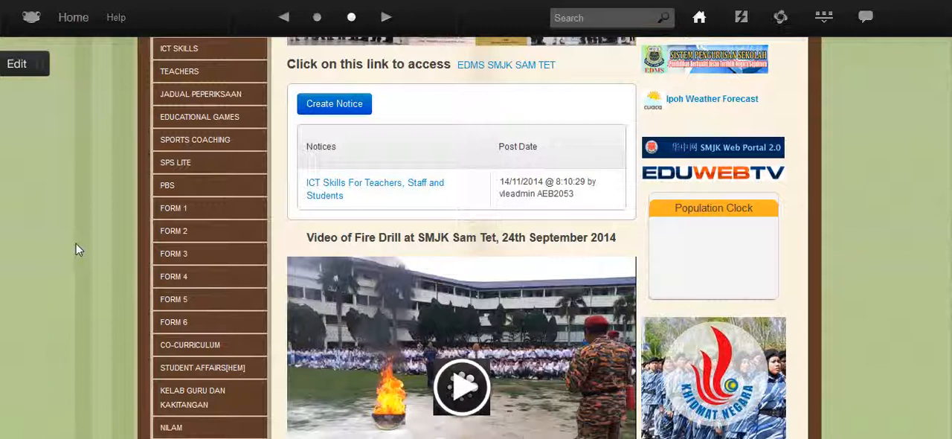
{"action": "mouse_move", "coordinate": [56, 289]}
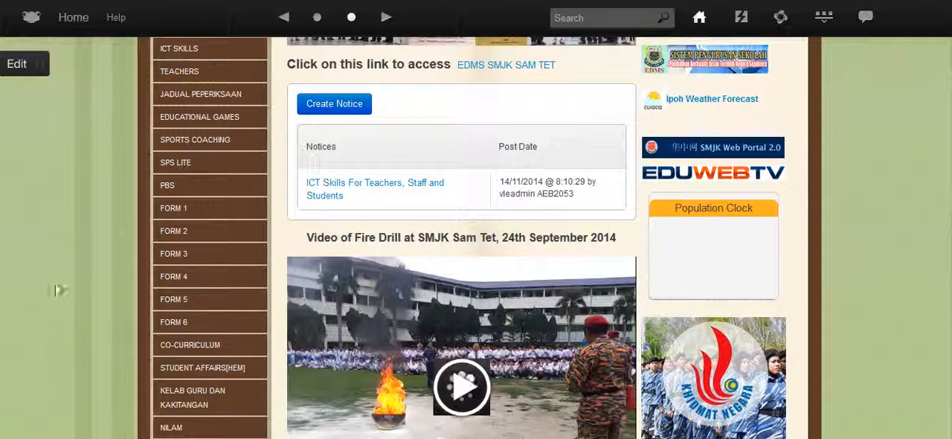
{"action": "left_click", "coordinate": [173, 276]}
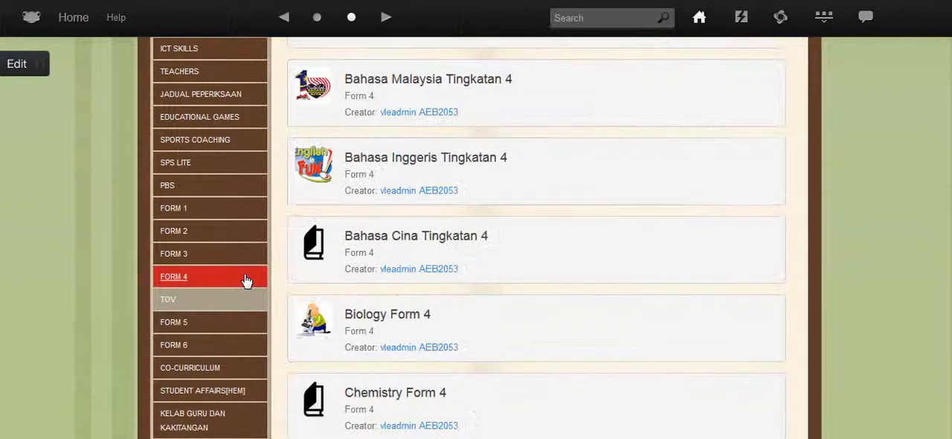
{"action": "scroll", "scroll_direction": "down", "scroll_amount": 3}
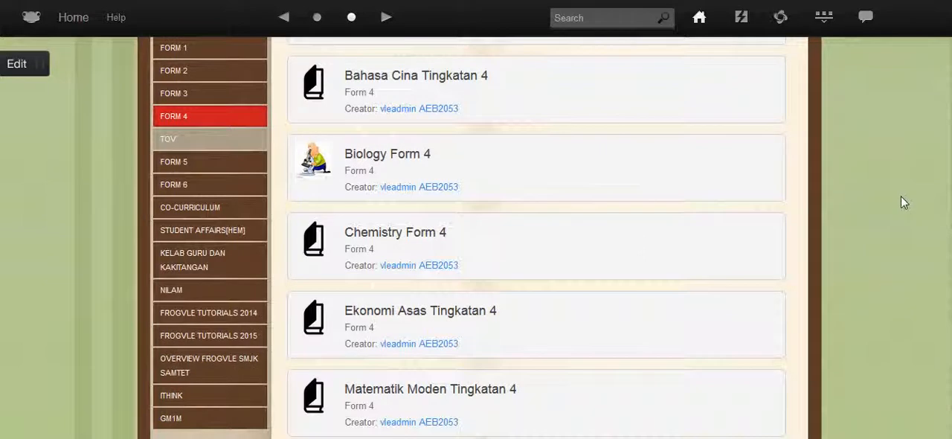
{"action": "scroll", "scroll_direction": "down", "scroll_amount": 3}
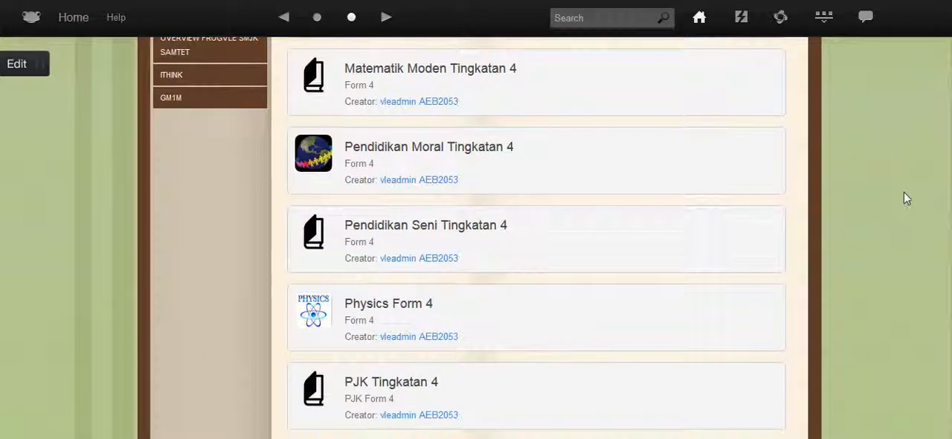
{"action": "scroll", "scroll_direction": "down", "scroll_amount": 3}
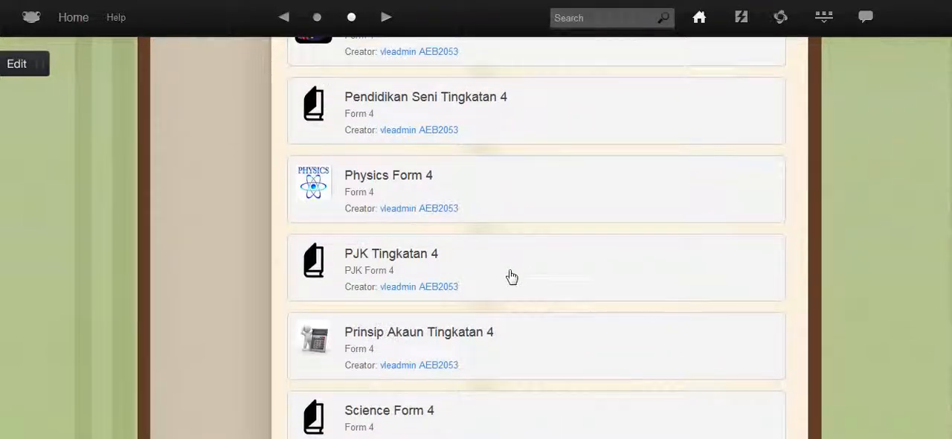
{"action": "mouse_move", "coordinate": [516, 271]}
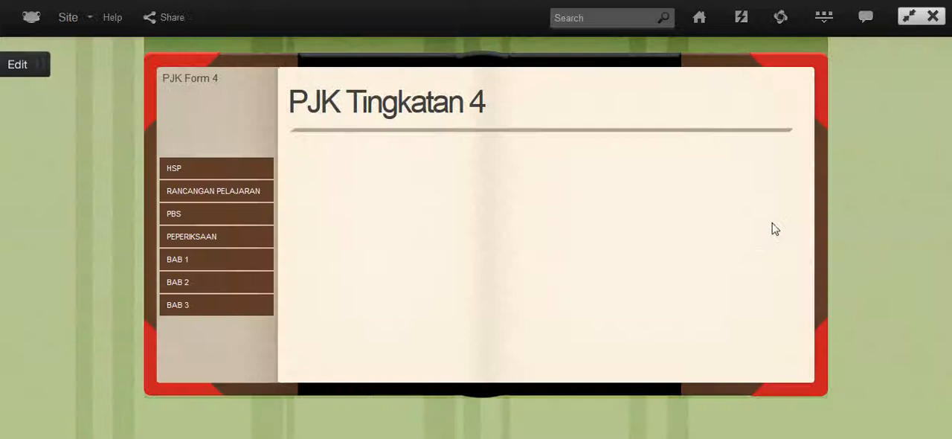
Step: Switch the PJK Tingkatan 4 site into edit mode
{"action": "left_click", "coordinate": [18, 64]}
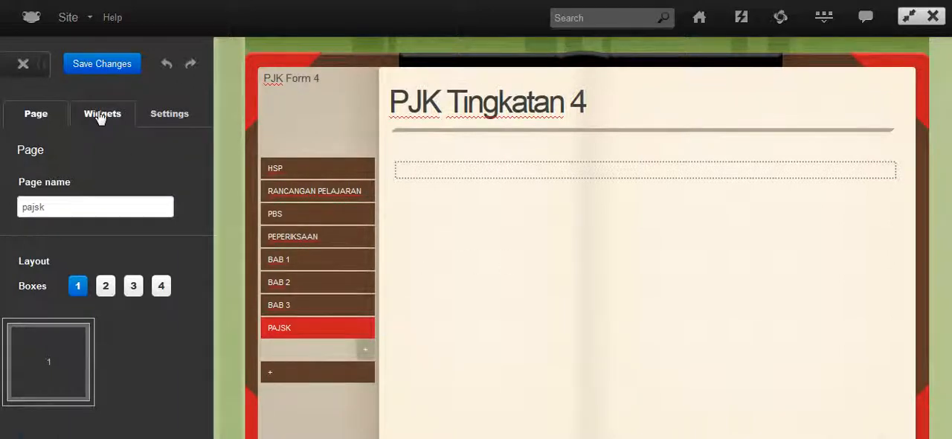
Step: Add a Site Link widget and point it to the PAJSK Form 4 site found by searching 'pajsk'
{"action": "left_click", "coordinate": [101, 113]}
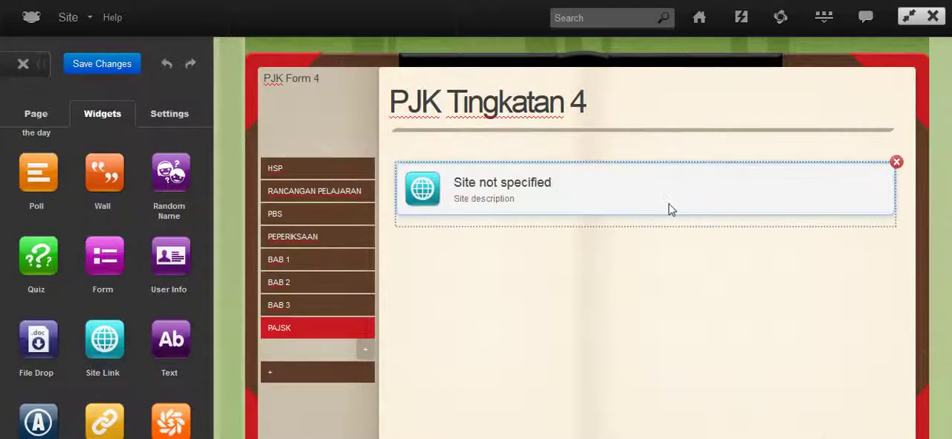
{"action": "mouse_move", "coordinate": [503, 185]}
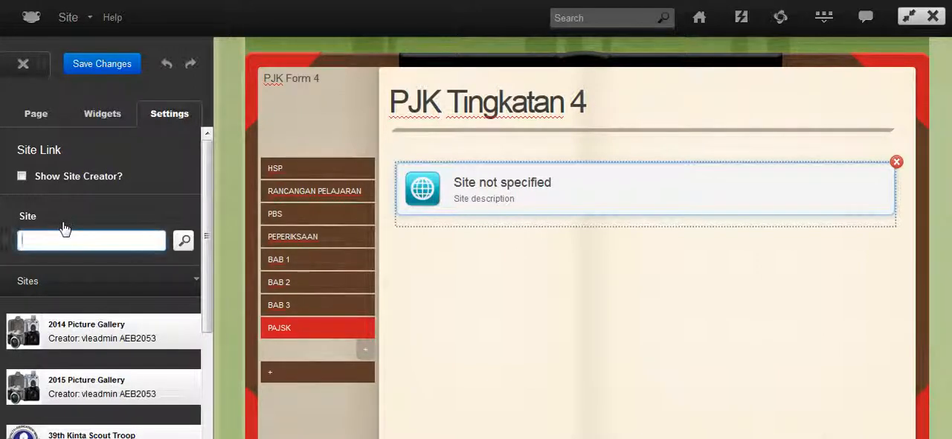
{"action": "type", "text": "pa"}
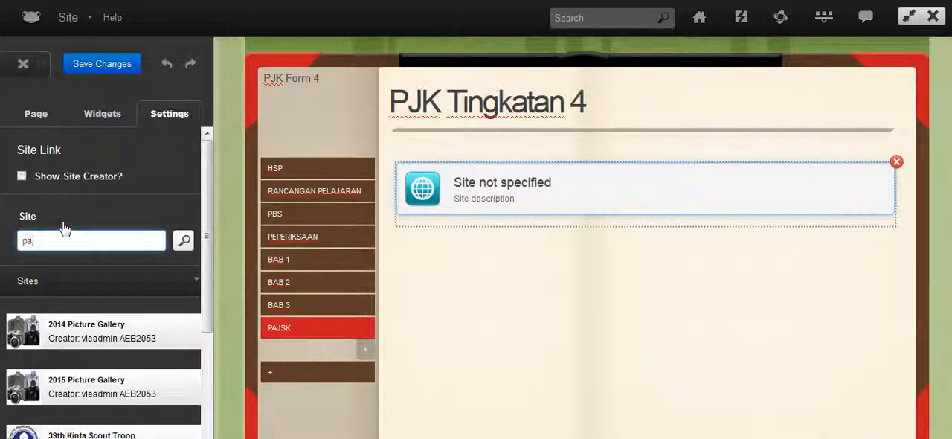
{"action": "type", "text": "jsk"}
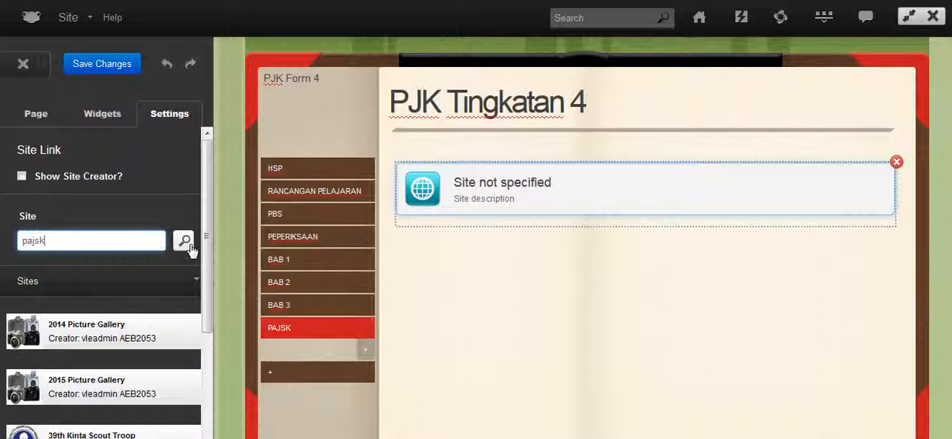
{"action": "left_click", "coordinate": [184, 241]}
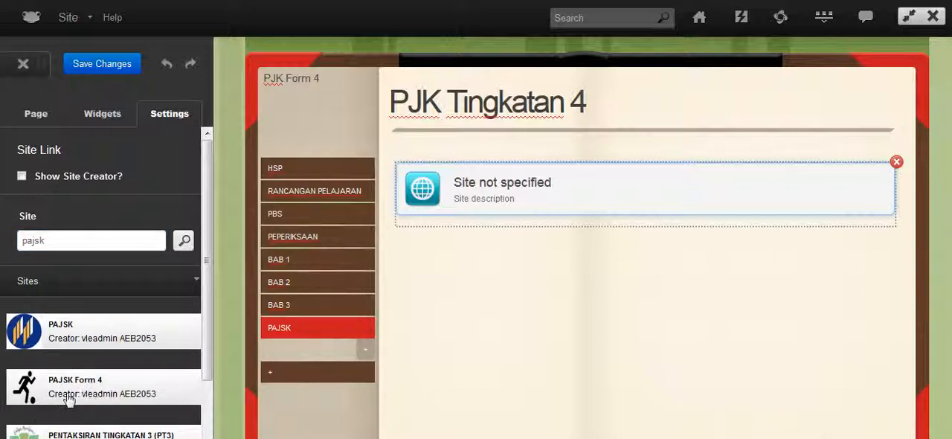
{"action": "left_click", "coordinate": [103, 386]}
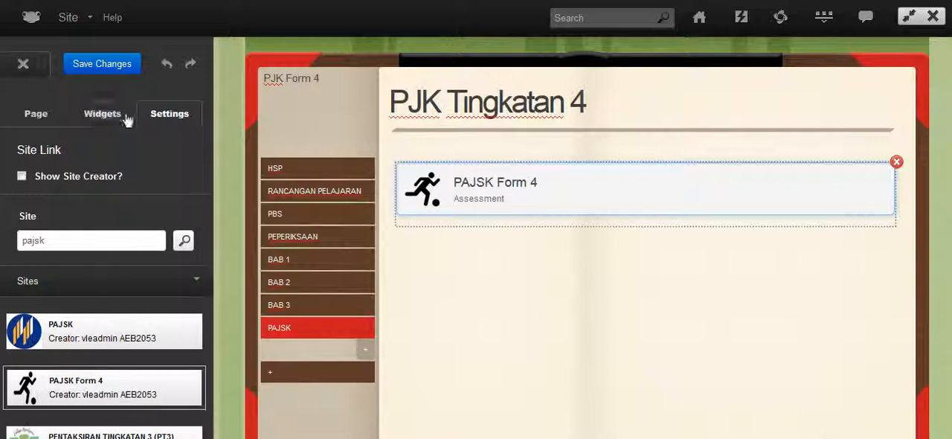
Step: Save the PAJSK page with its site link and leave editing
{"action": "left_click", "coordinate": [101, 63]}
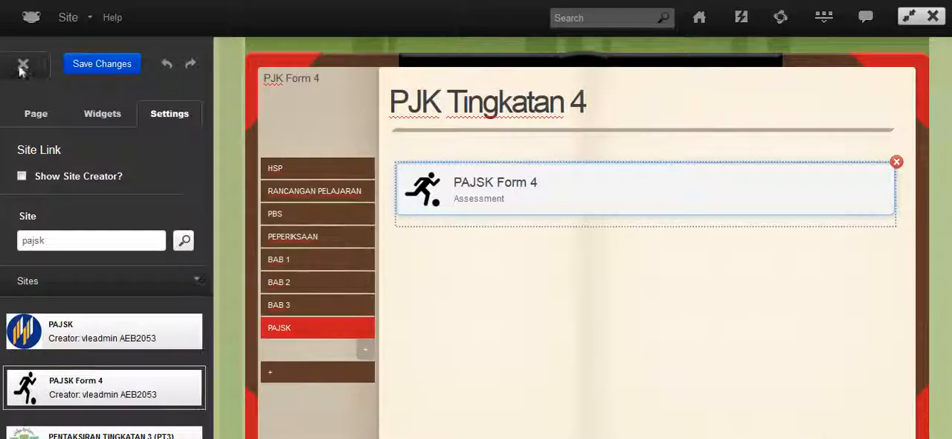
{"action": "left_click", "coordinate": [24, 64]}
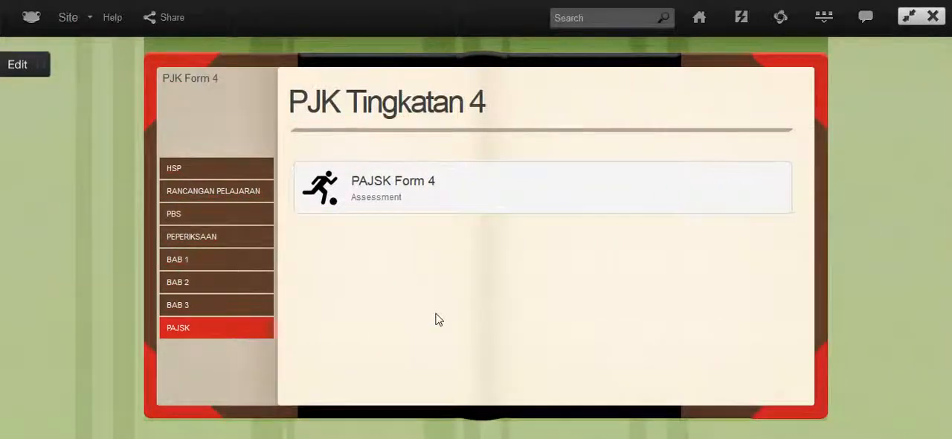
{"action": "mouse_move", "coordinate": [443, 190]}
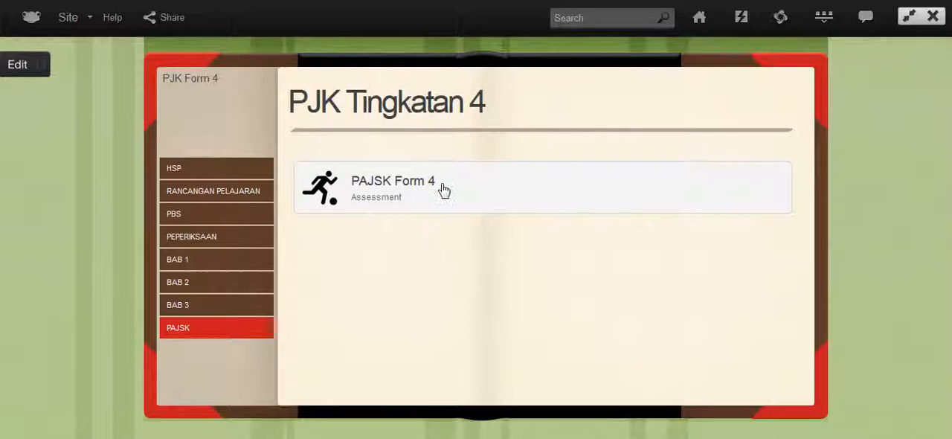
Step: Go into the linked PAJSK Form 4 site and choose to share it
{"action": "left_click", "coordinate": [443, 187]}
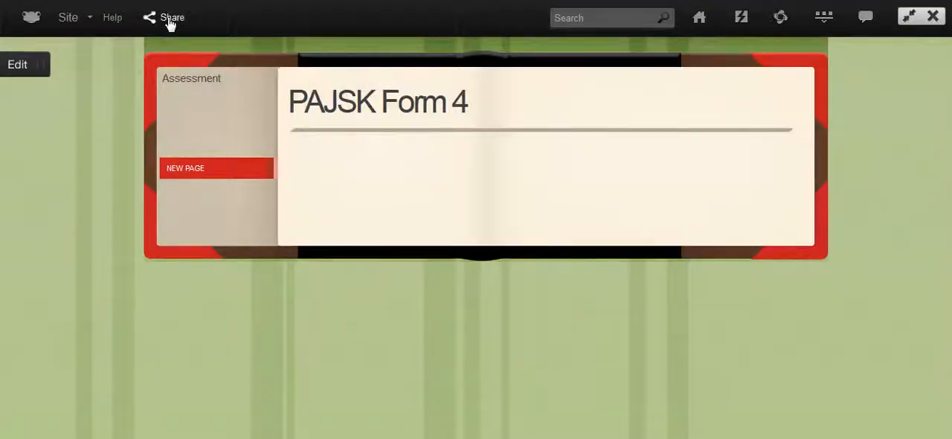
{"action": "left_click", "coordinate": [172, 18]}
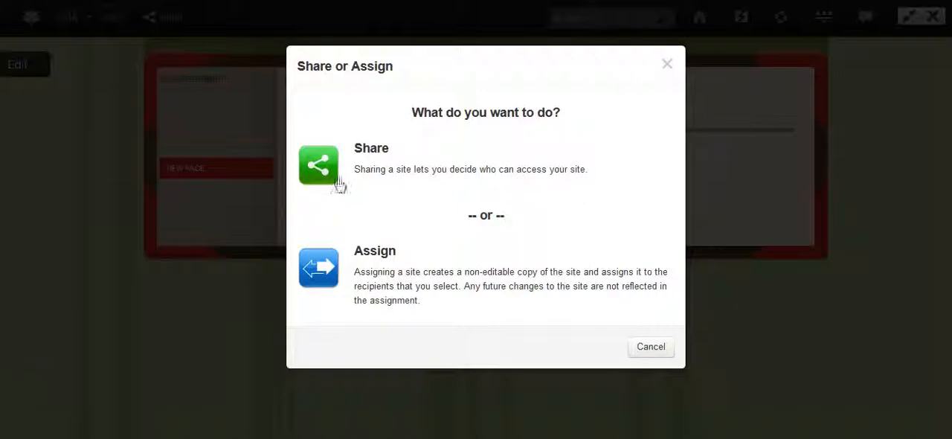
{"action": "mouse_move", "coordinate": [324, 165]}
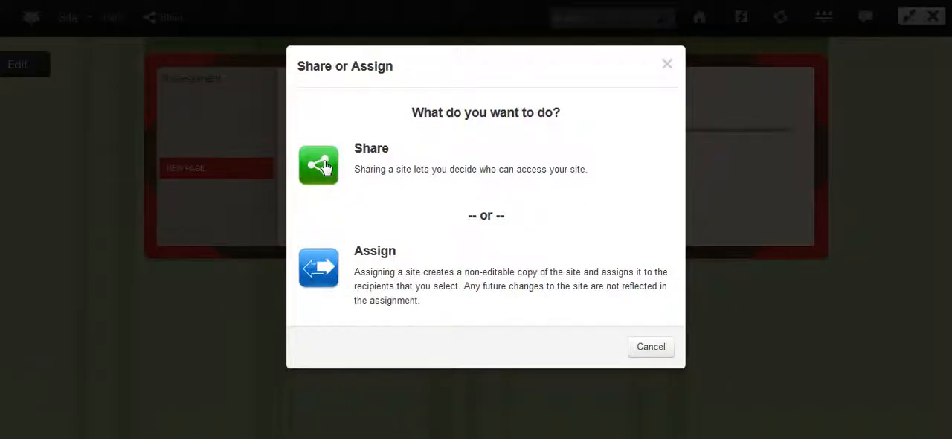
{"action": "left_click", "coordinate": [318, 163]}
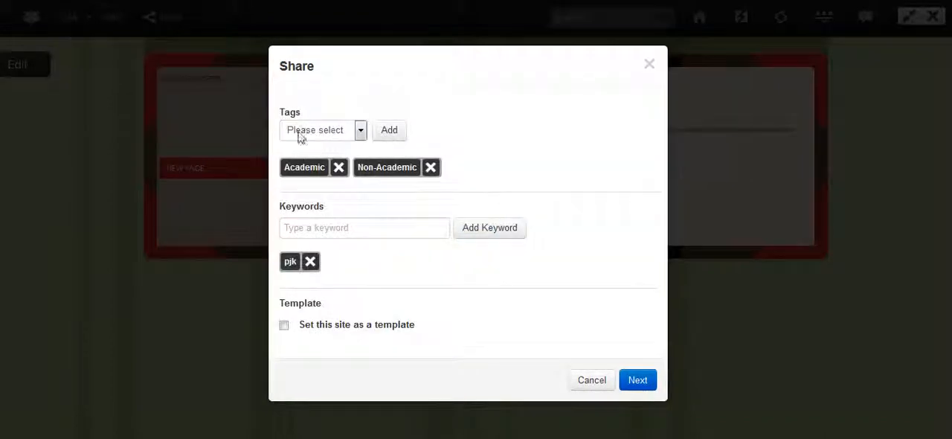
Step: Share the PAJSK Form 4 site publicly with Can contribute access
{"action": "left_click", "coordinate": [636, 379]}
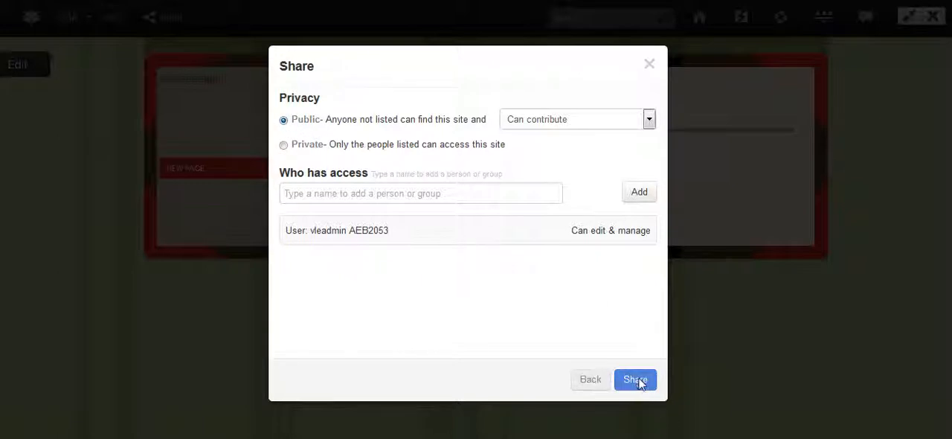
{"action": "left_click", "coordinate": [635, 379]}
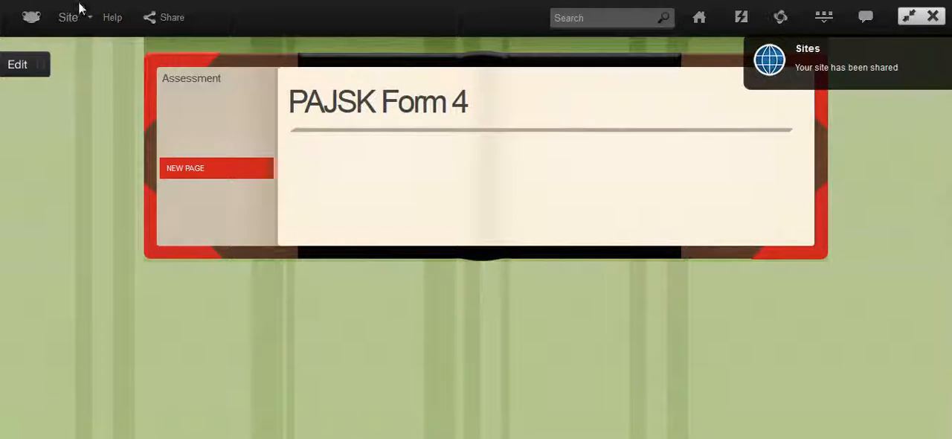
{"action": "left_click", "coordinate": [164, 18]}
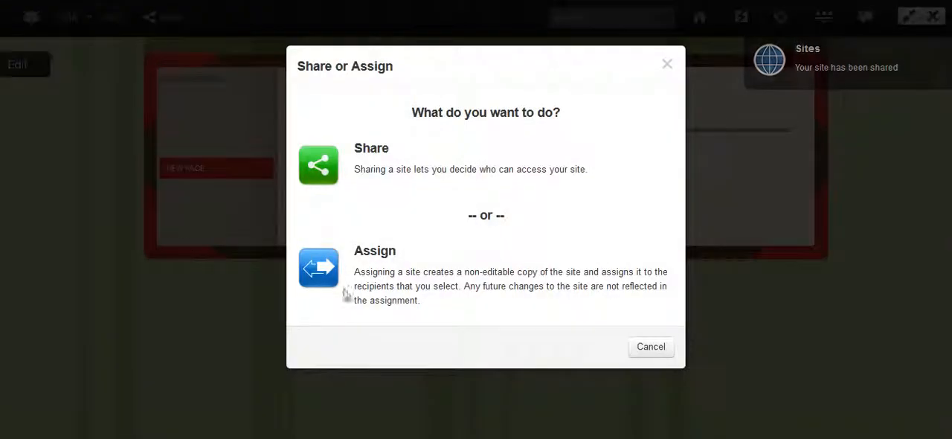
{"action": "left_click", "coordinate": [318, 267]}
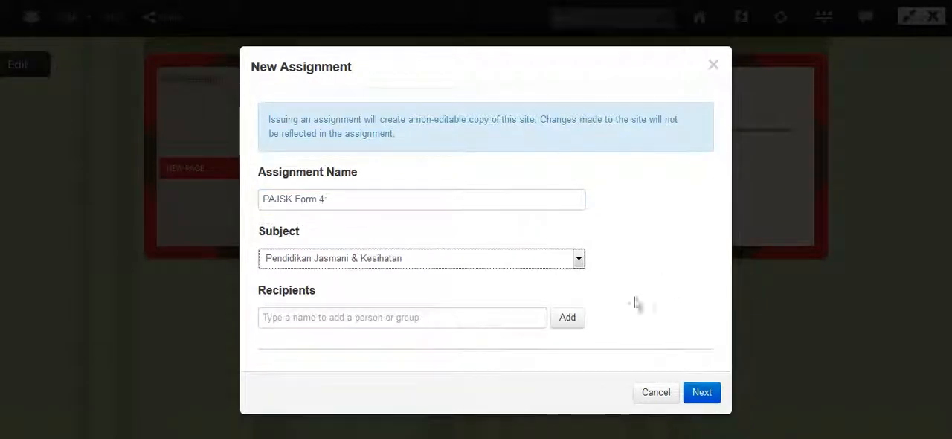
{"action": "mouse_move", "coordinate": [568, 319]}
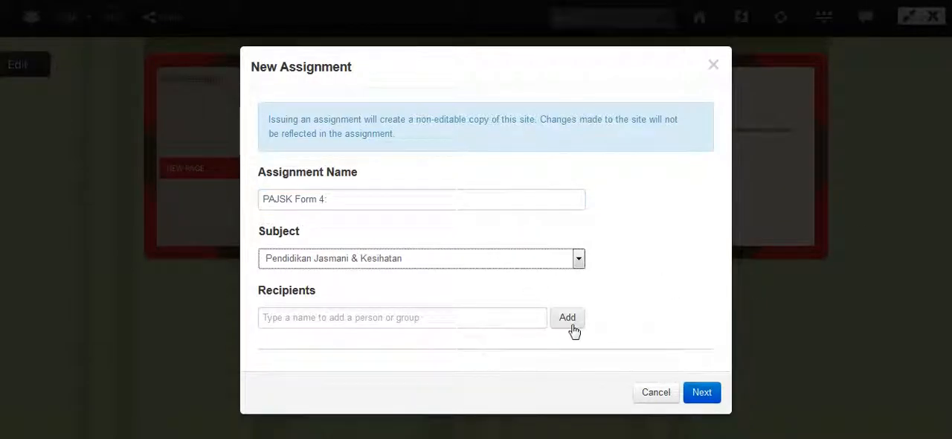
{"action": "mouse_move", "coordinate": [568, 318]}
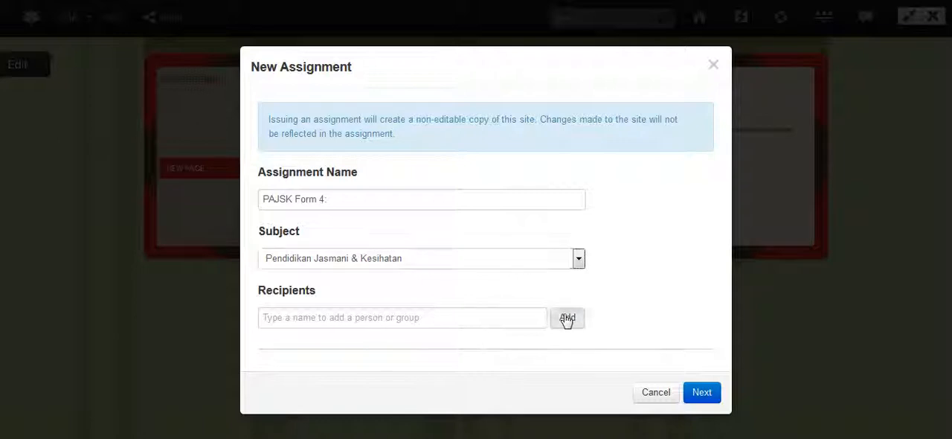
{"action": "type", "text": "t4"}
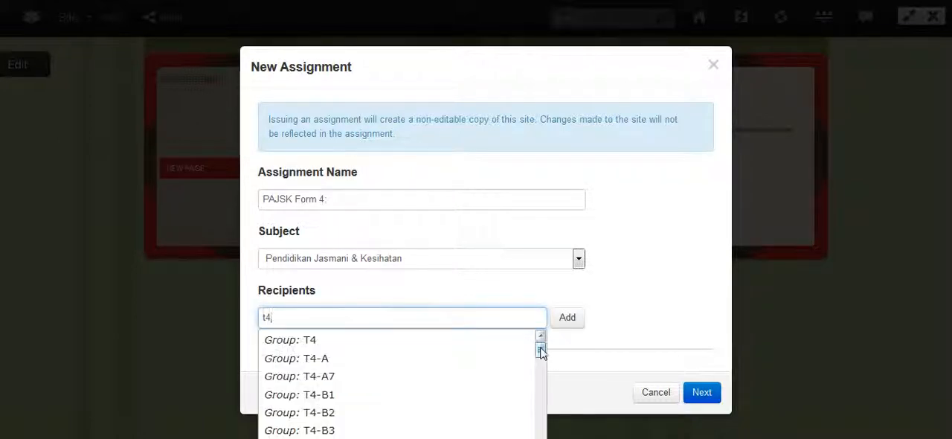
{"action": "scroll", "scroll_direction": "down", "scroll_amount": 3}
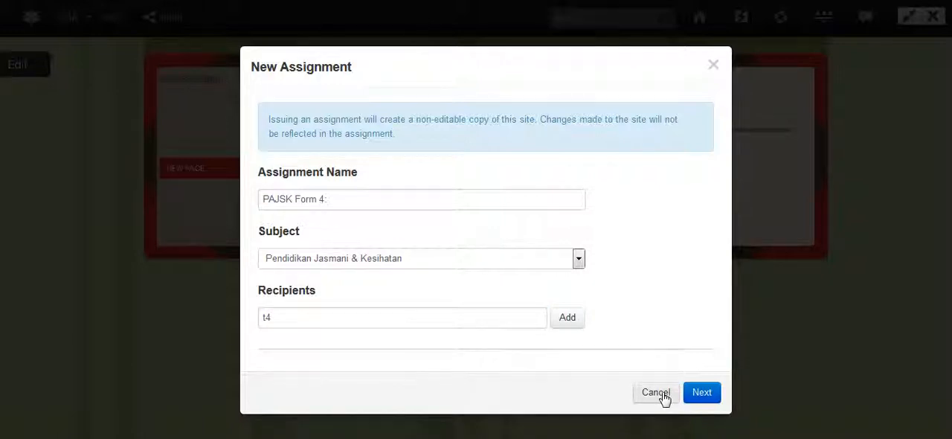
{"action": "left_click", "coordinate": [654, 393]}
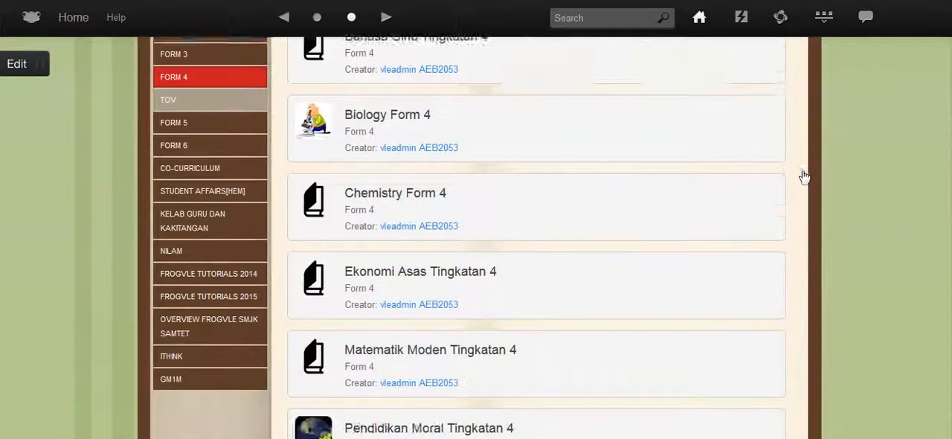
Step: Reopen the PJK Tingkatan 4 site and view its PAJSK page with the PAJSK Form 4 link
{"action": "scroll", "scroll_direction": "down", "scroll_amount": 3}
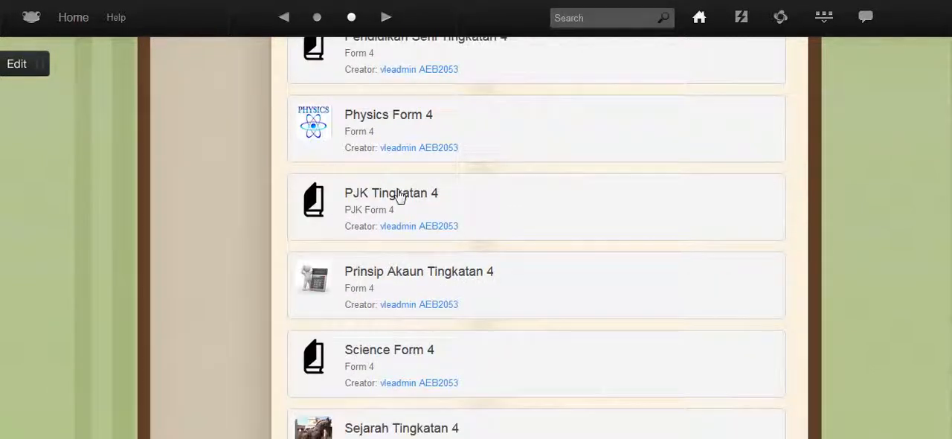
{"action": "left_click", "coordinate": [391, 193]}
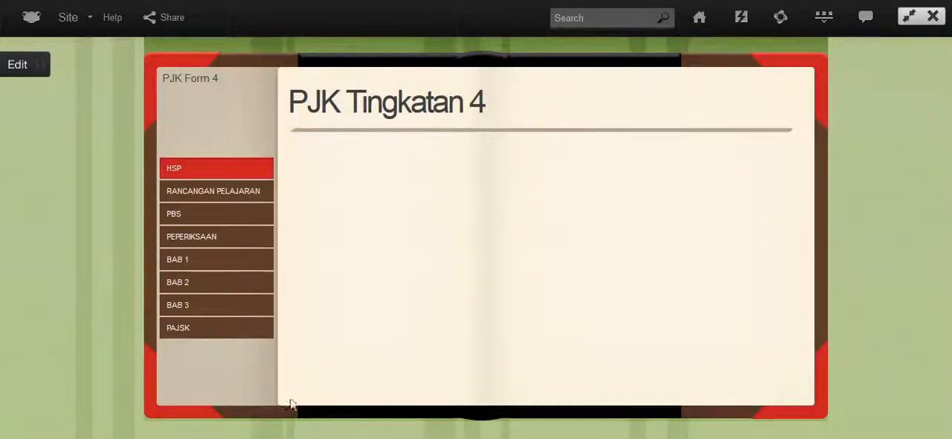
{"action": "mouse_move", "coordinate": [179, 327]}
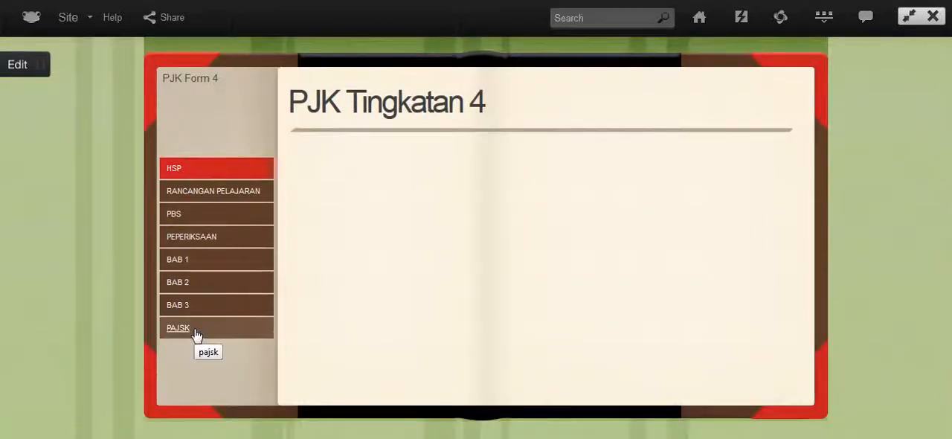
{"action": "left_click", "coordinate": [179, 327]}
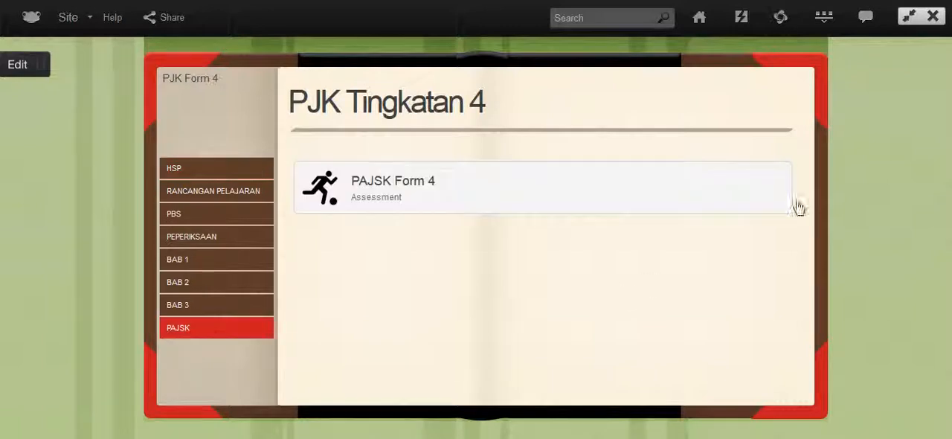
{"action": "mouse_move", "coordinate": [487, 200]}
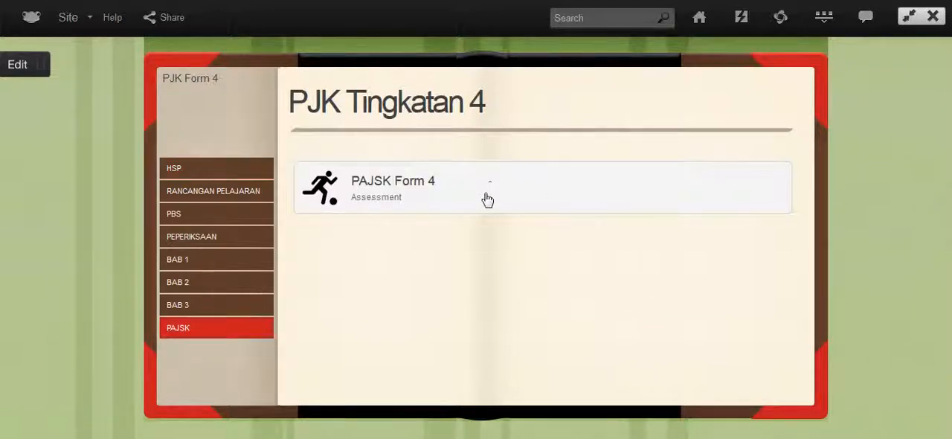
{"action": "mouse_move", "coordinate": [445, 276]}
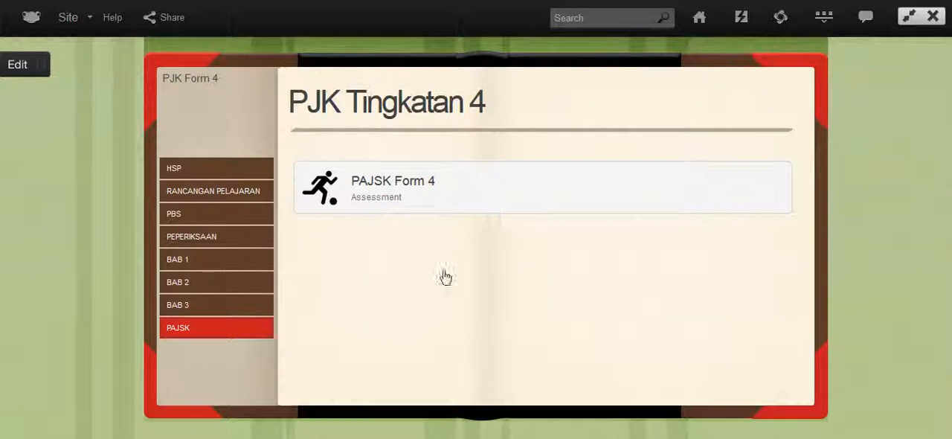